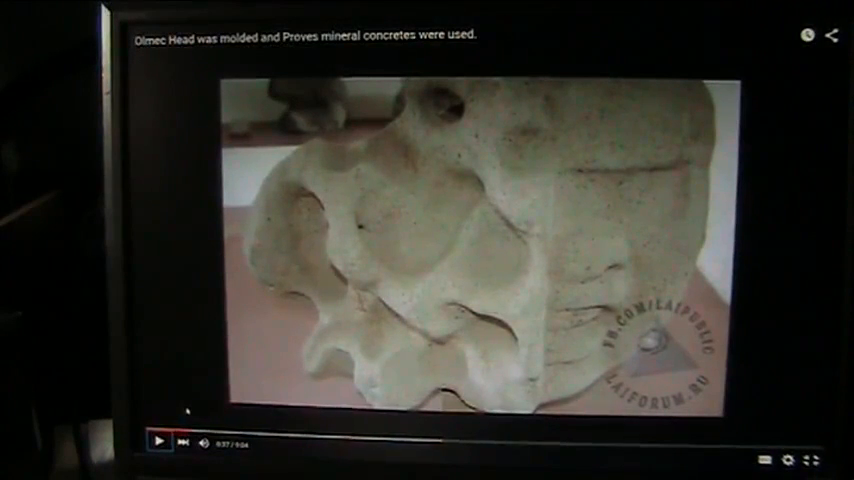
Step: Resume playback of the Olmec head mineral-concrete video in the YouTube player
click(157, 442)
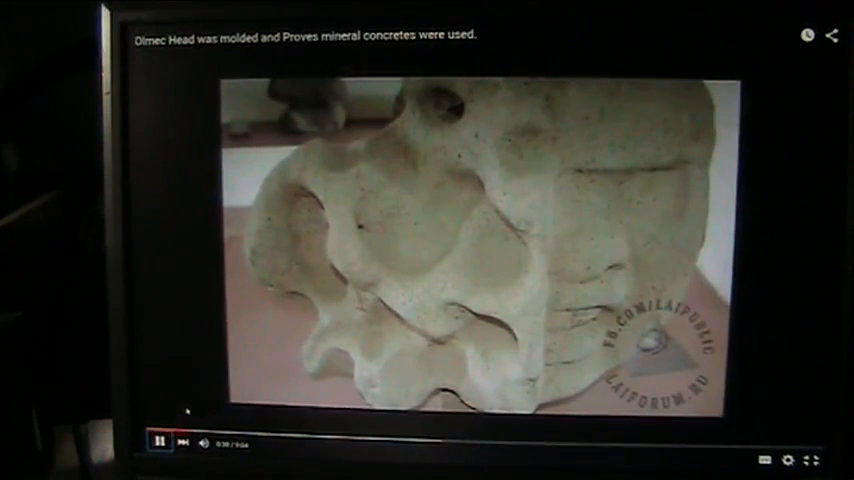
click(158, 442)
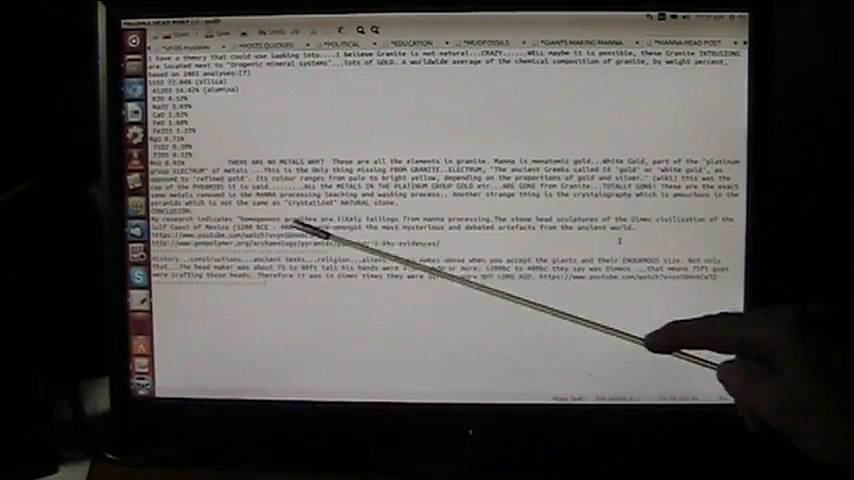
mouse_move(370, 215)
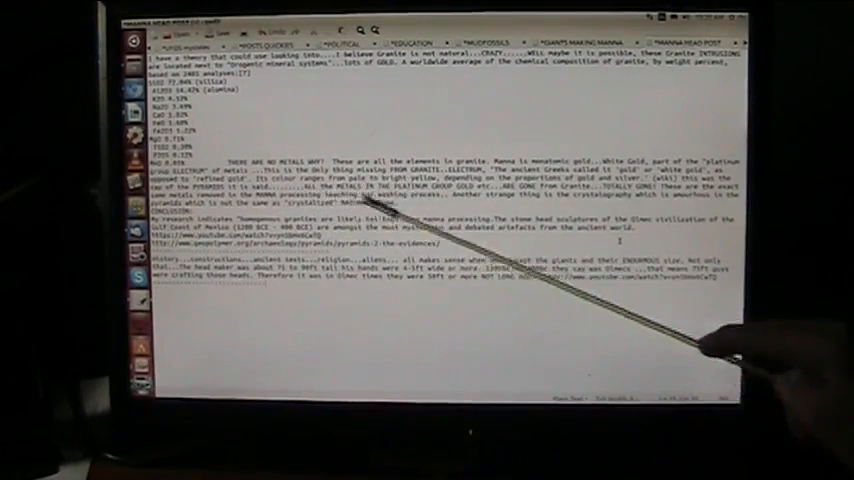